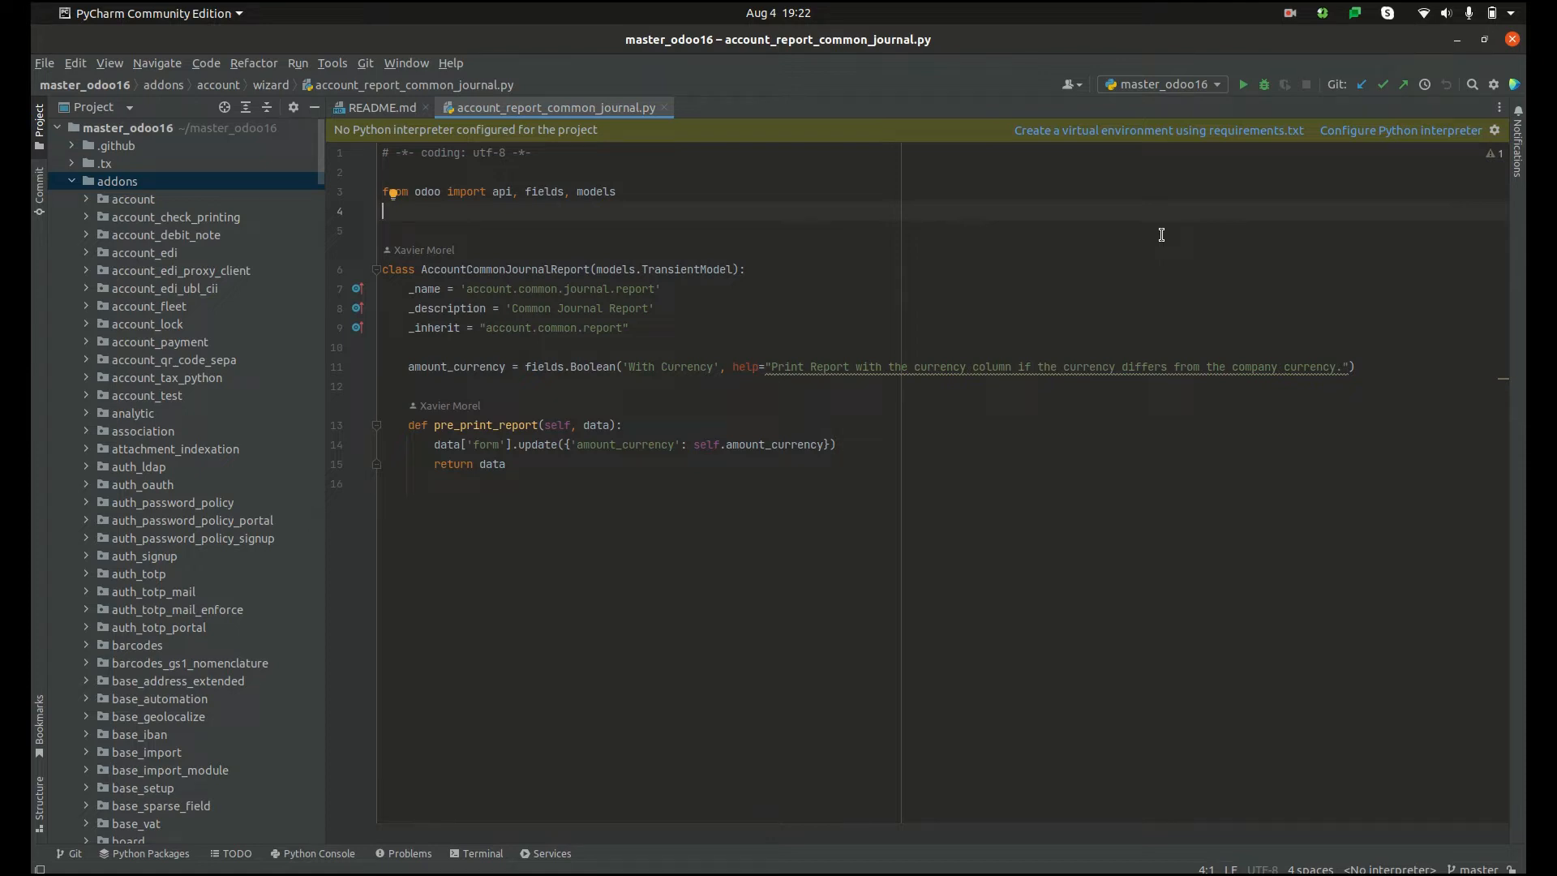
mouse_move(1051, 285)
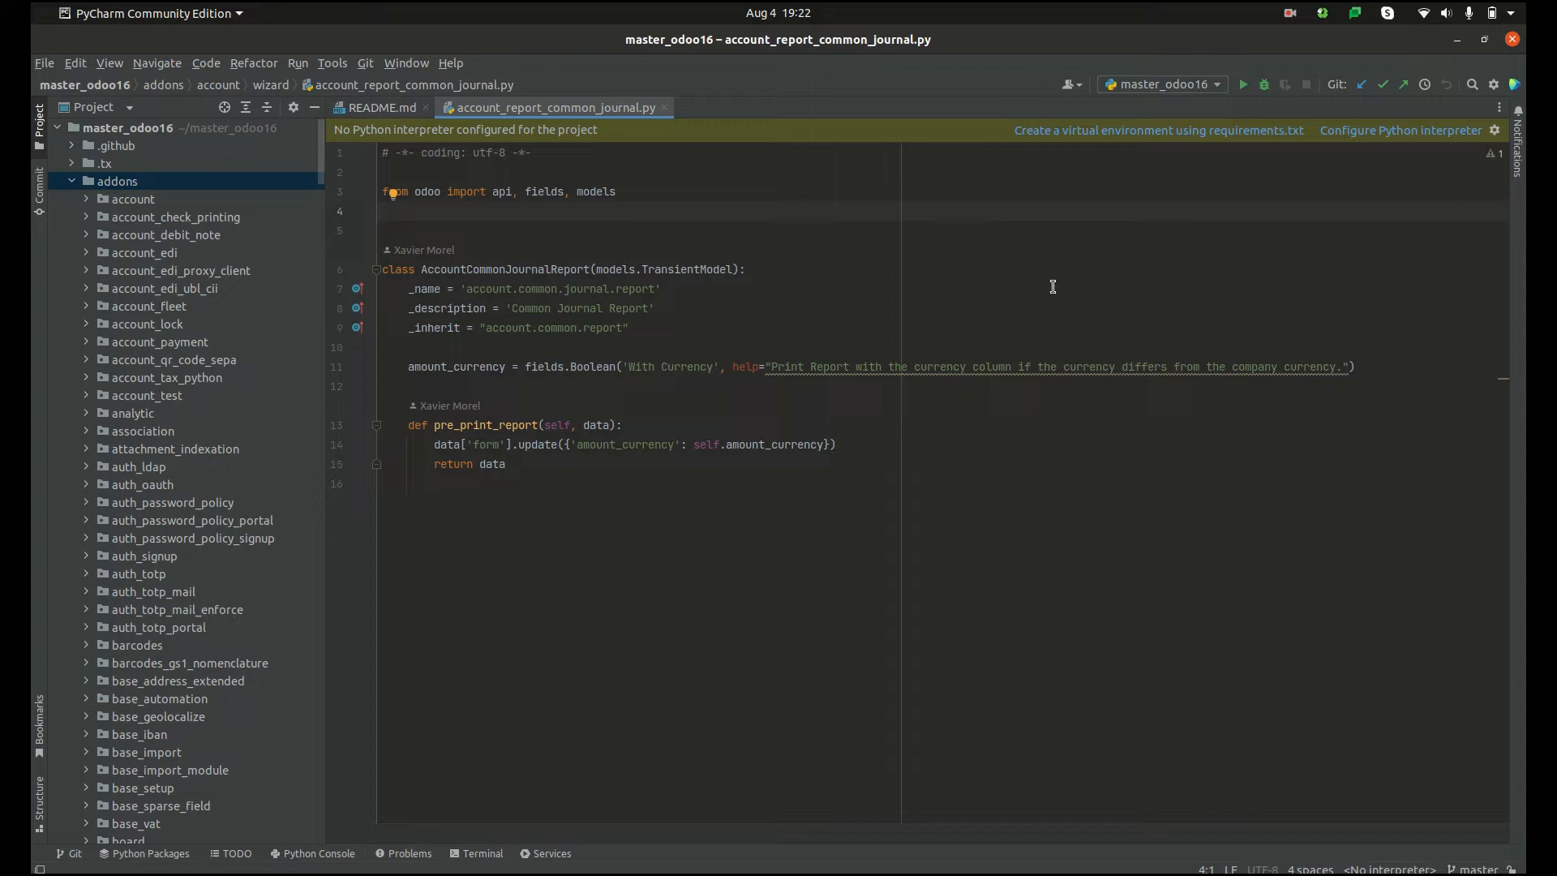
mouse_move(988, 313)
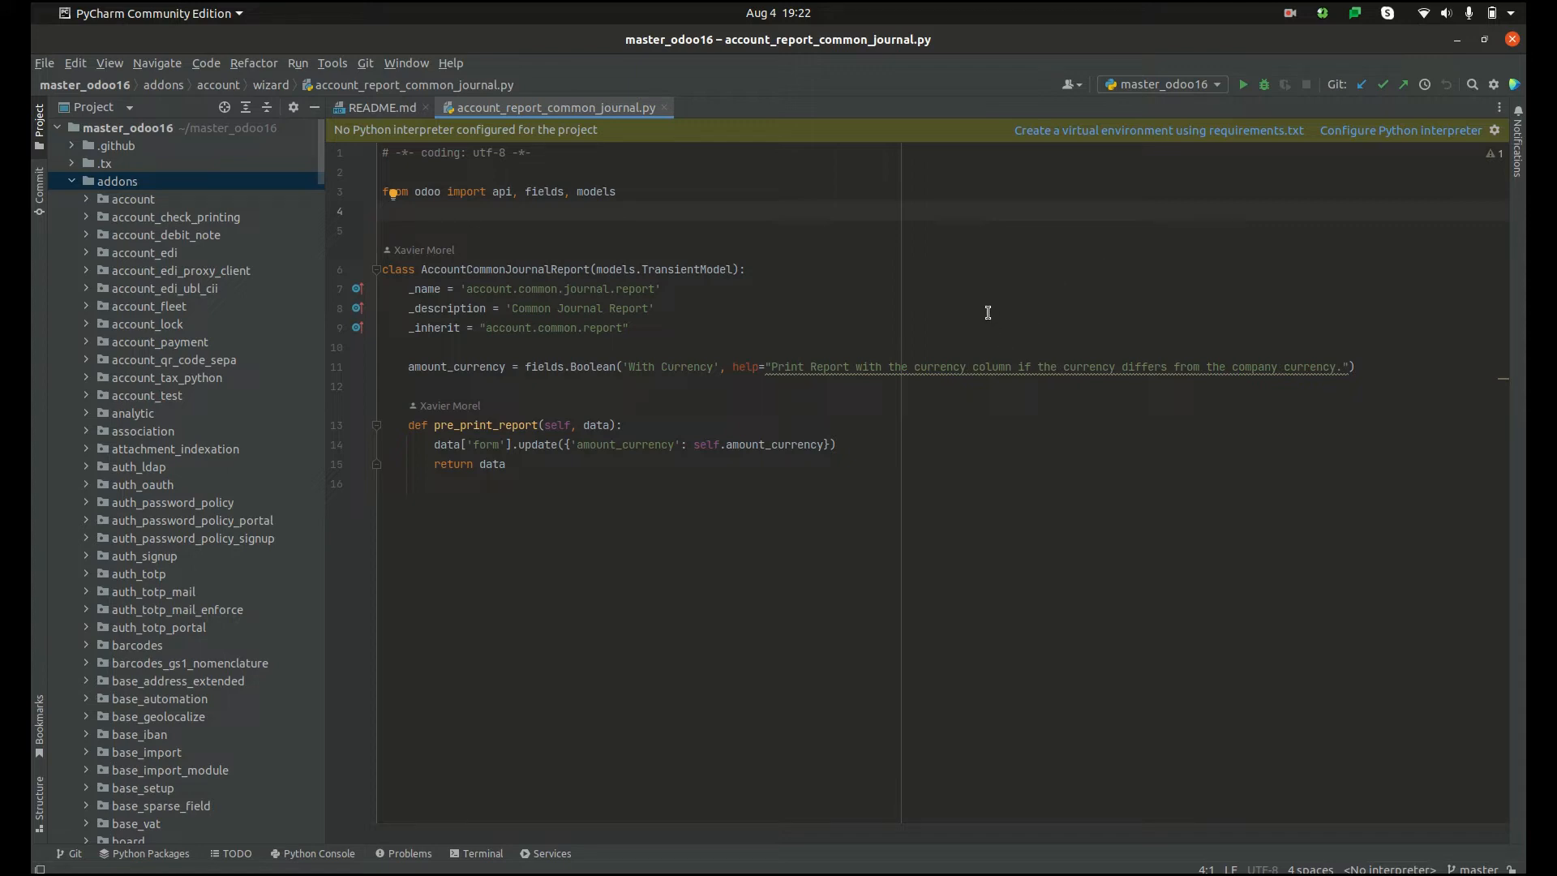
click(383, 211)
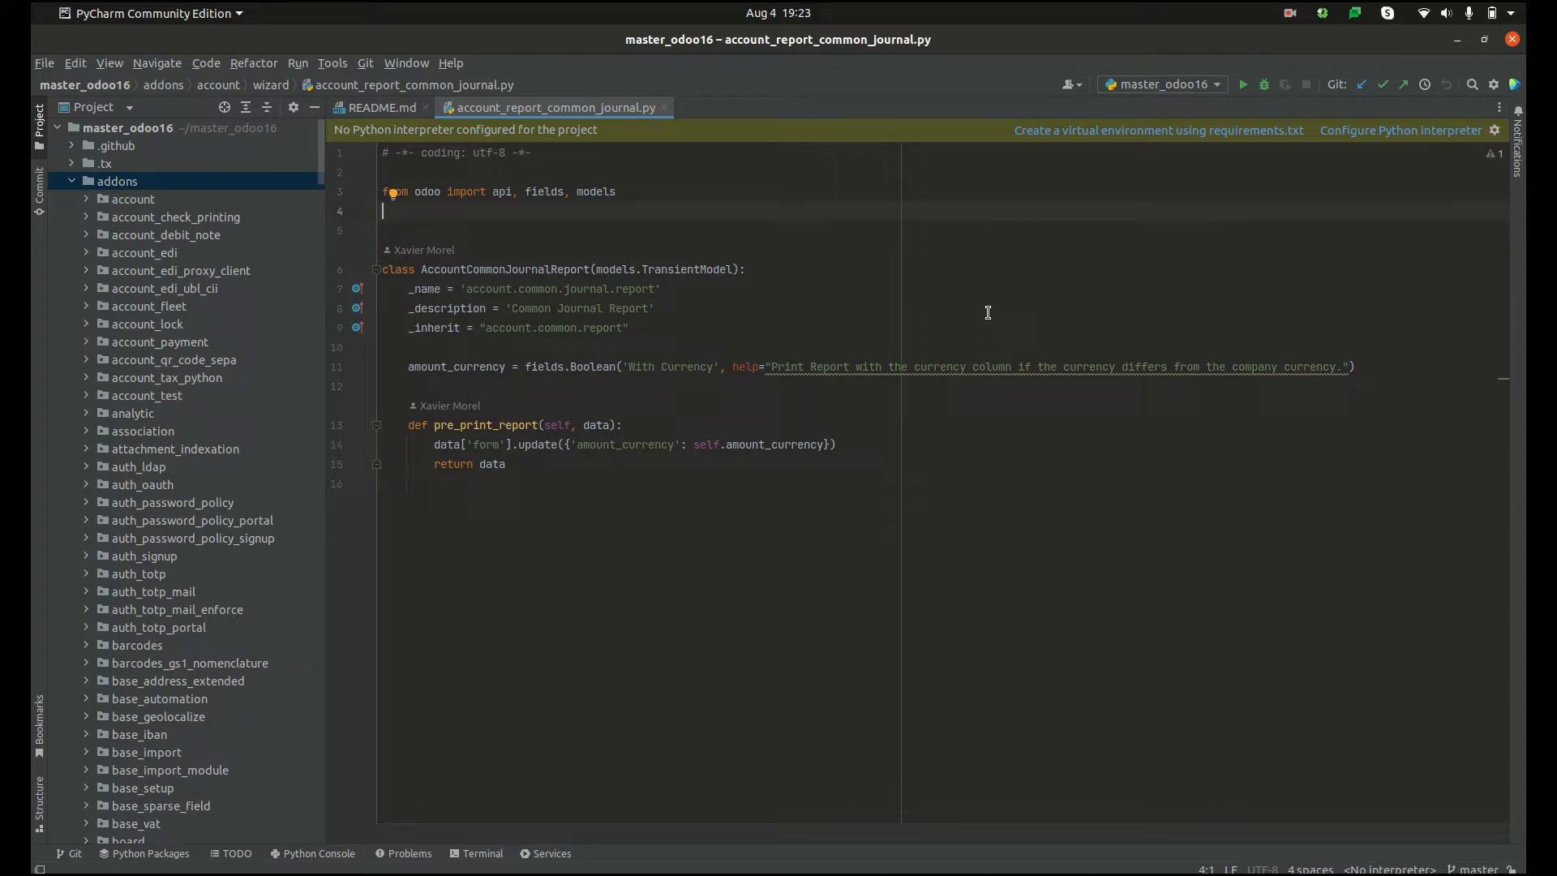
mouse_move(691, 347)
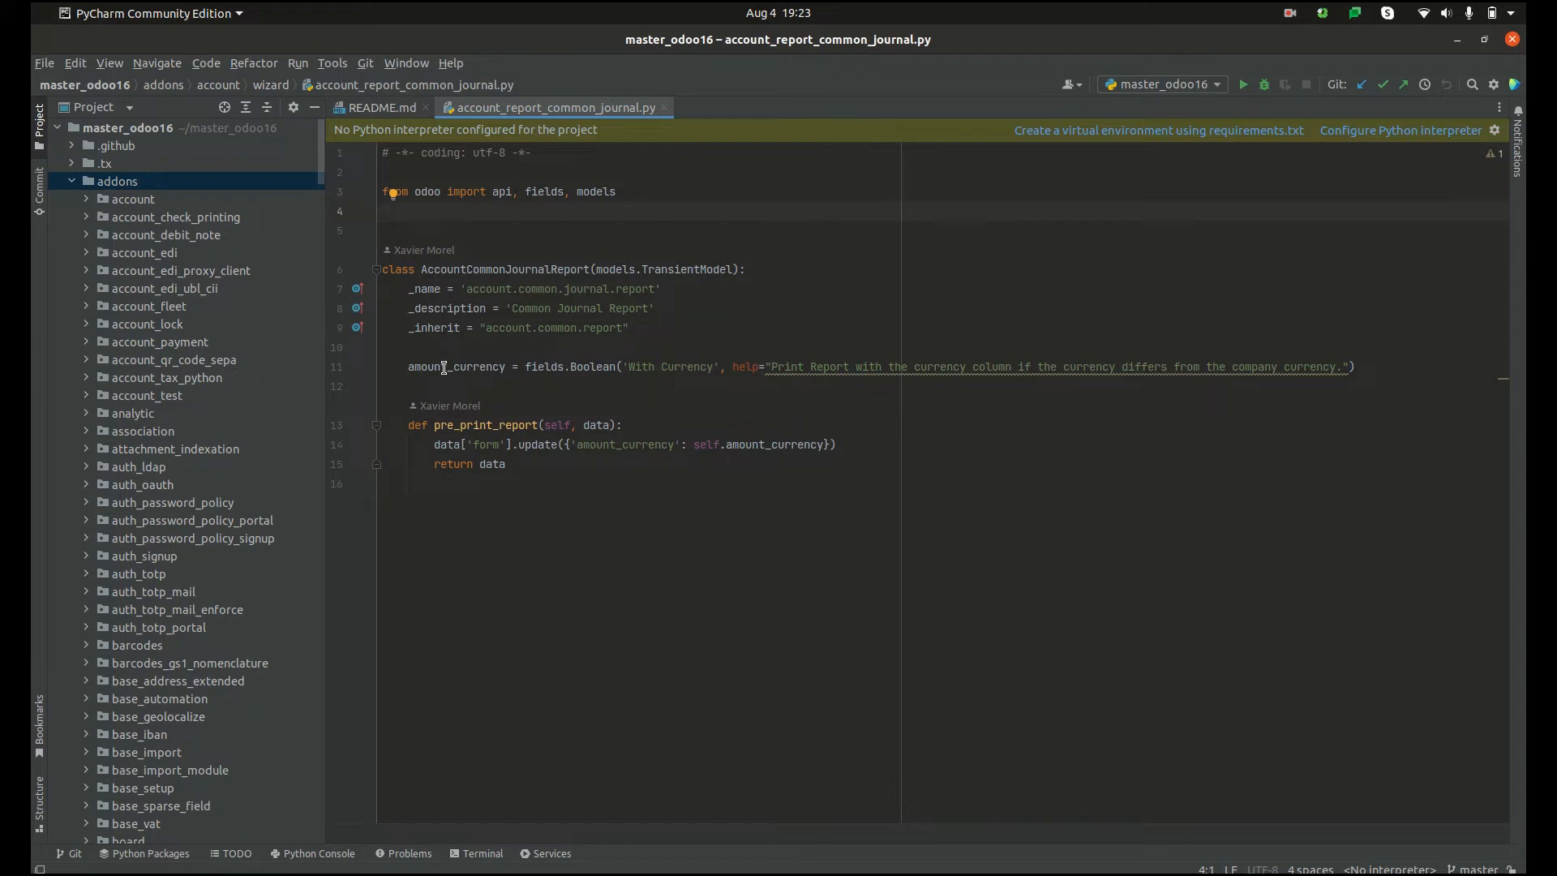
double_click(435, 328)
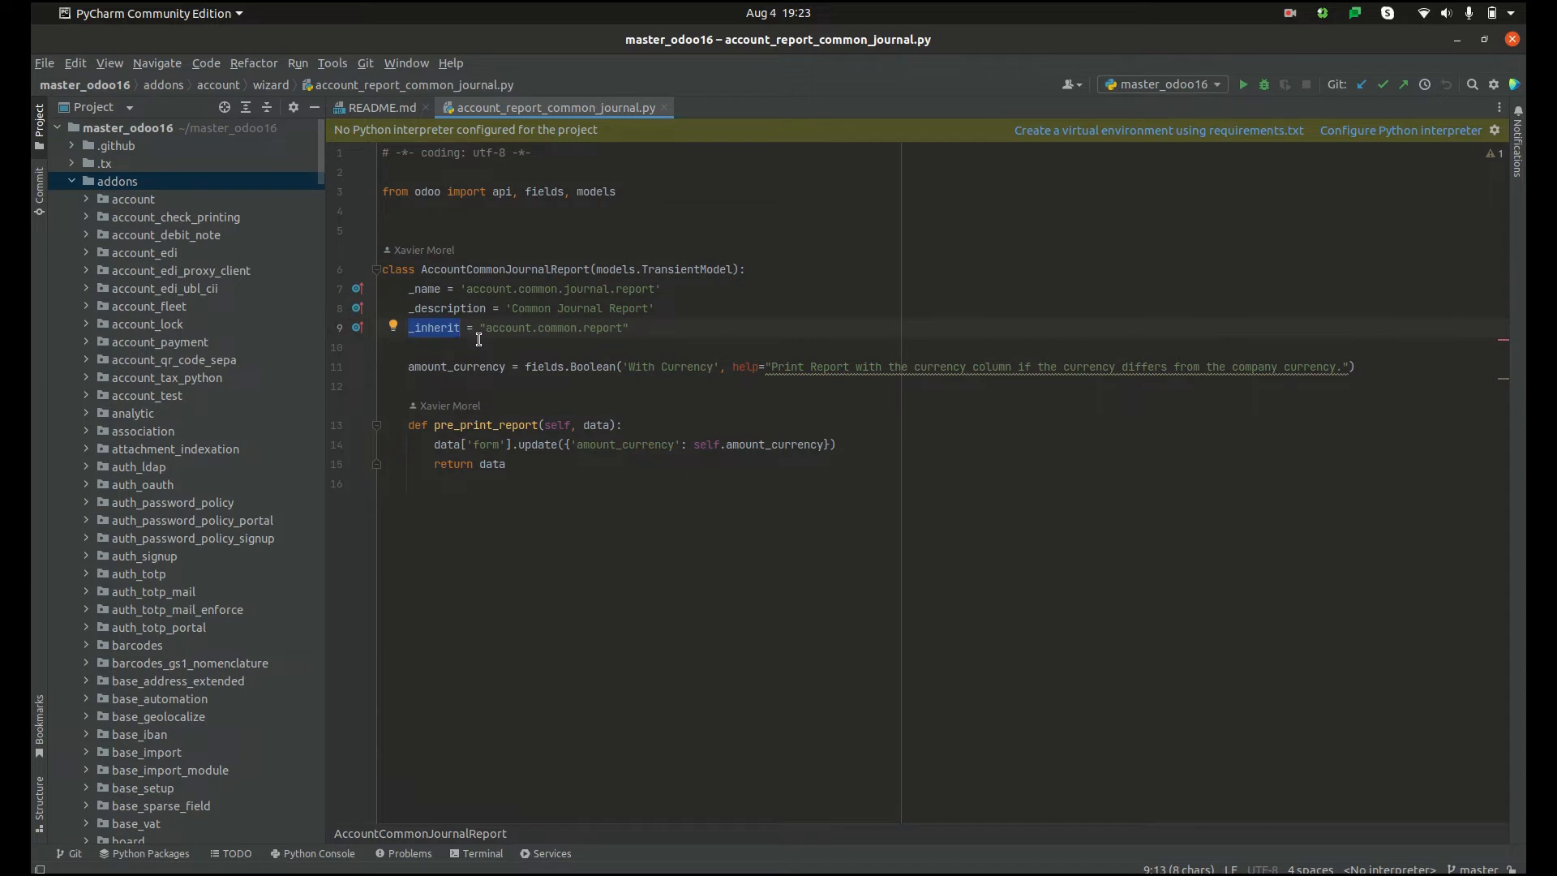
click(482, 348)
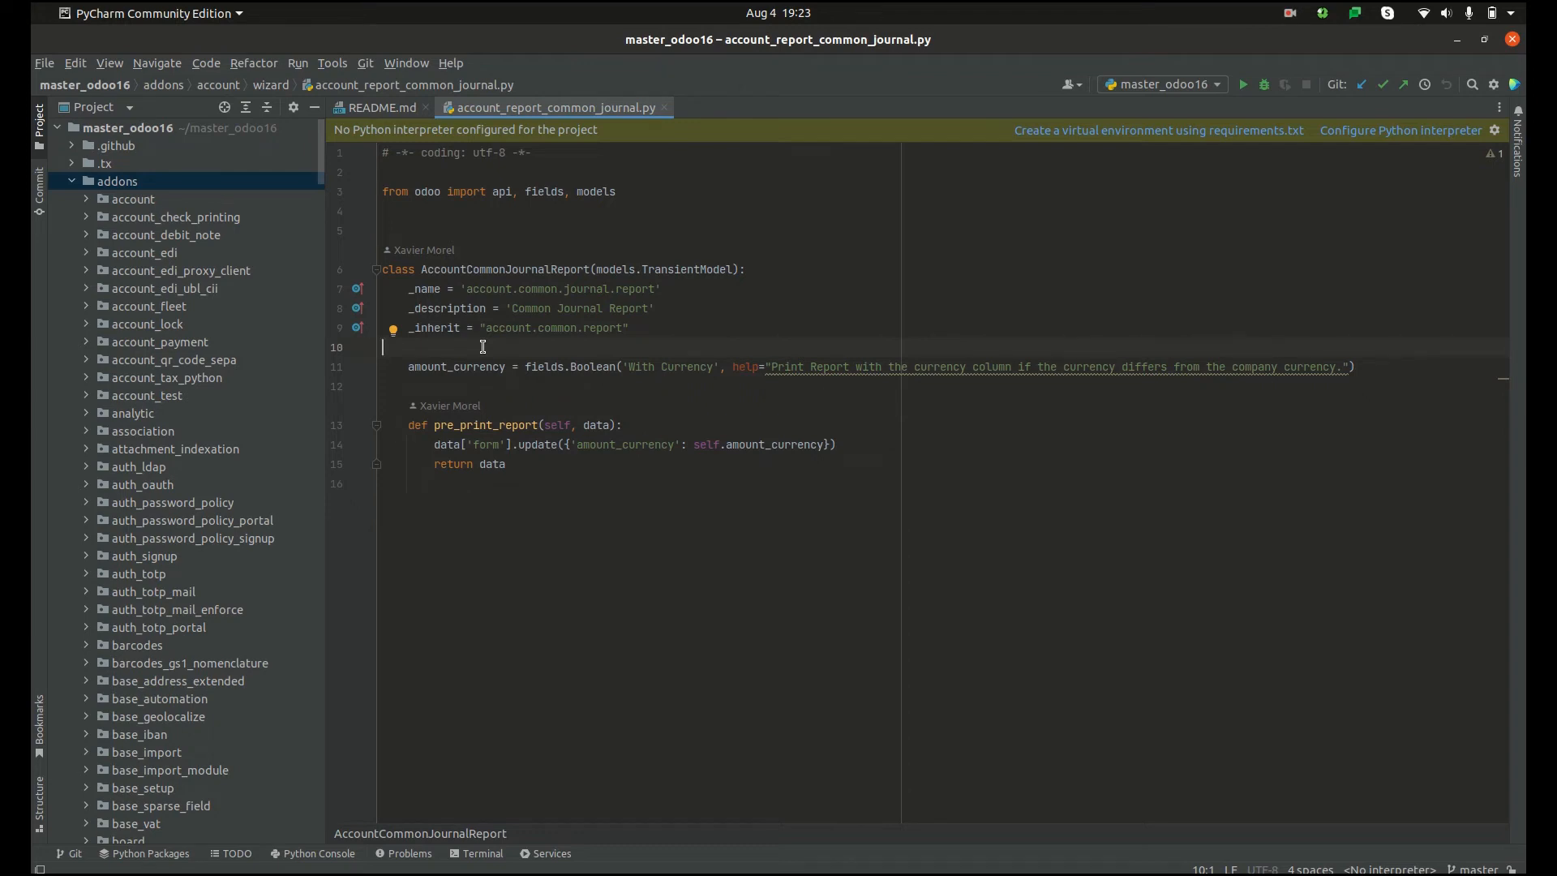
mouse_move(483, 365)
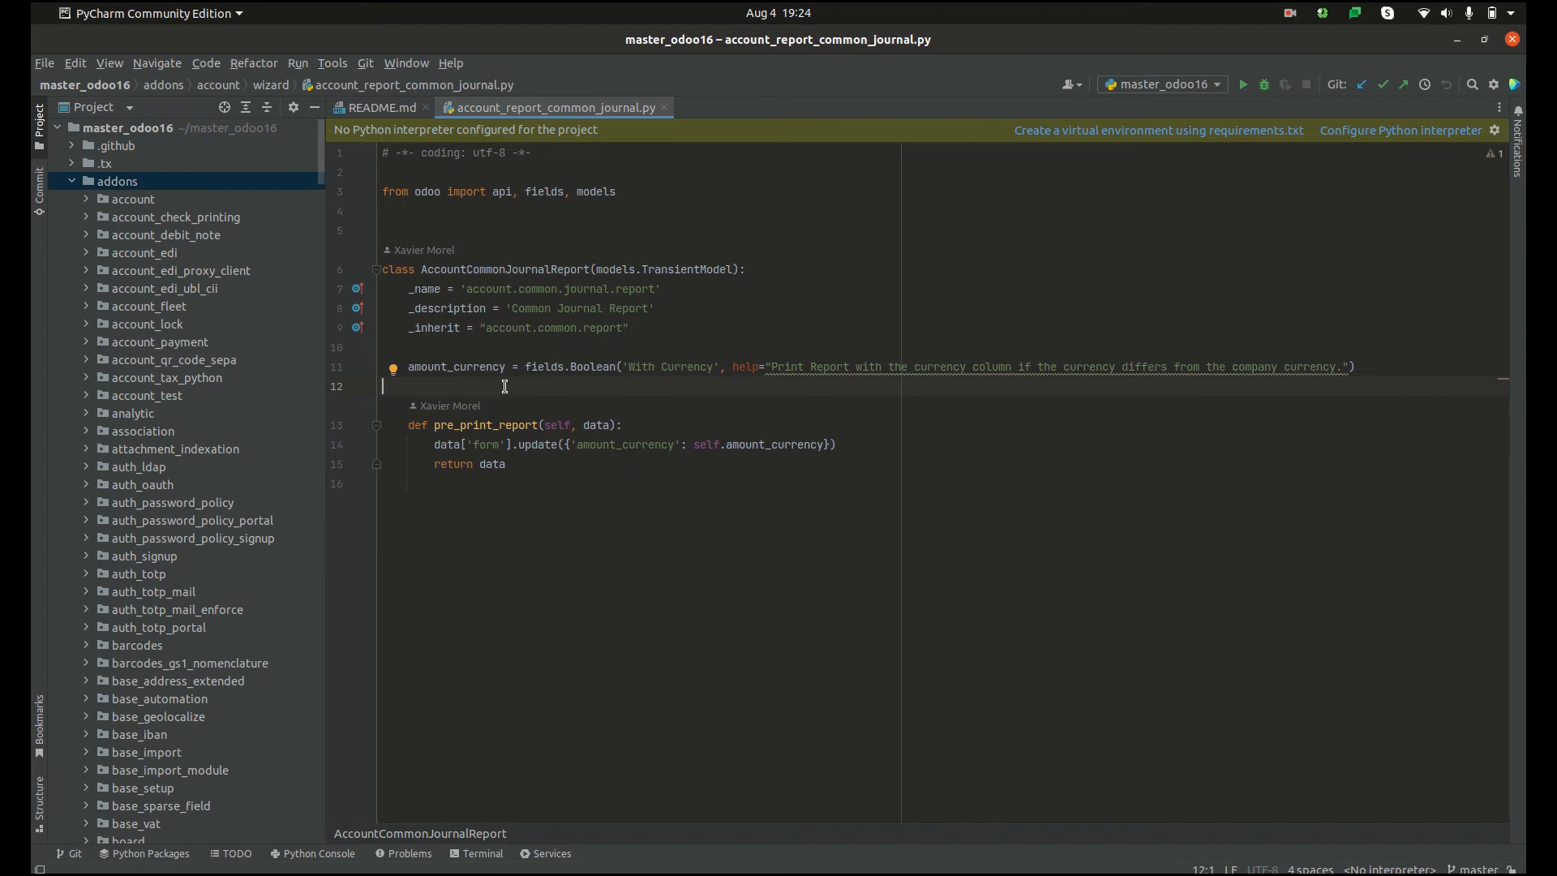
mouse_move(700, 324)
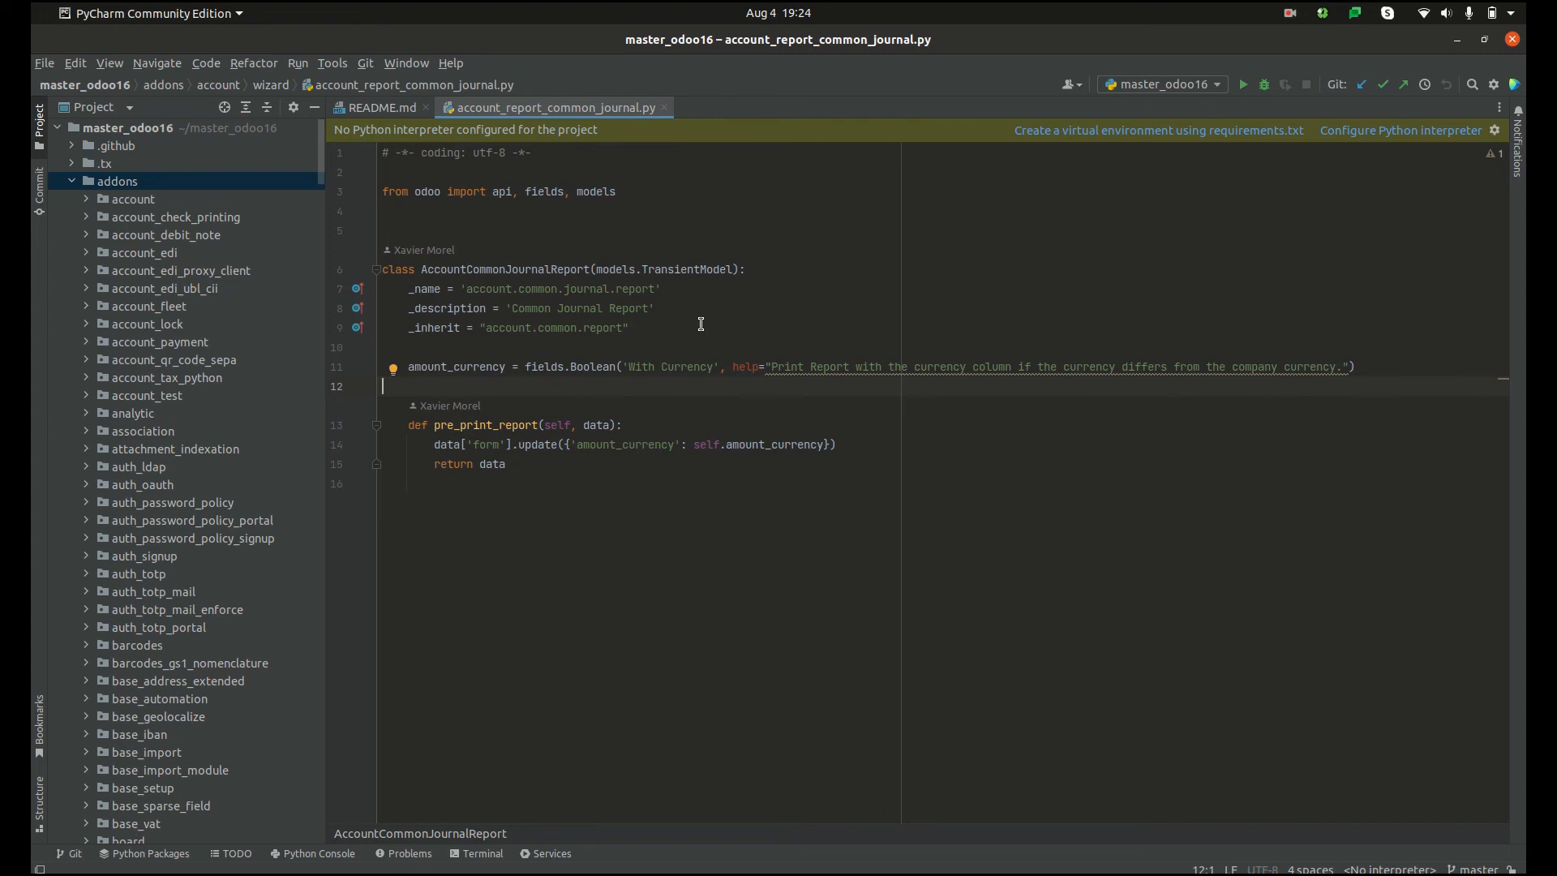